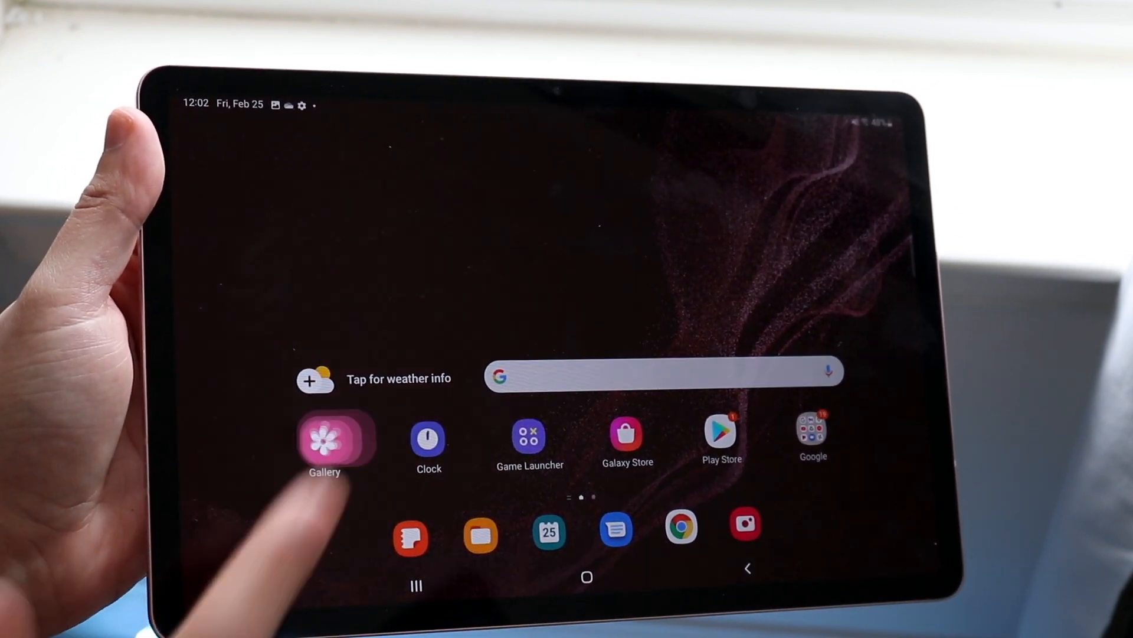
Step: Launch the Gallery app from the home screen to view today's two screenshots
{"action": "left_click", "coordinate": [335, 439]}
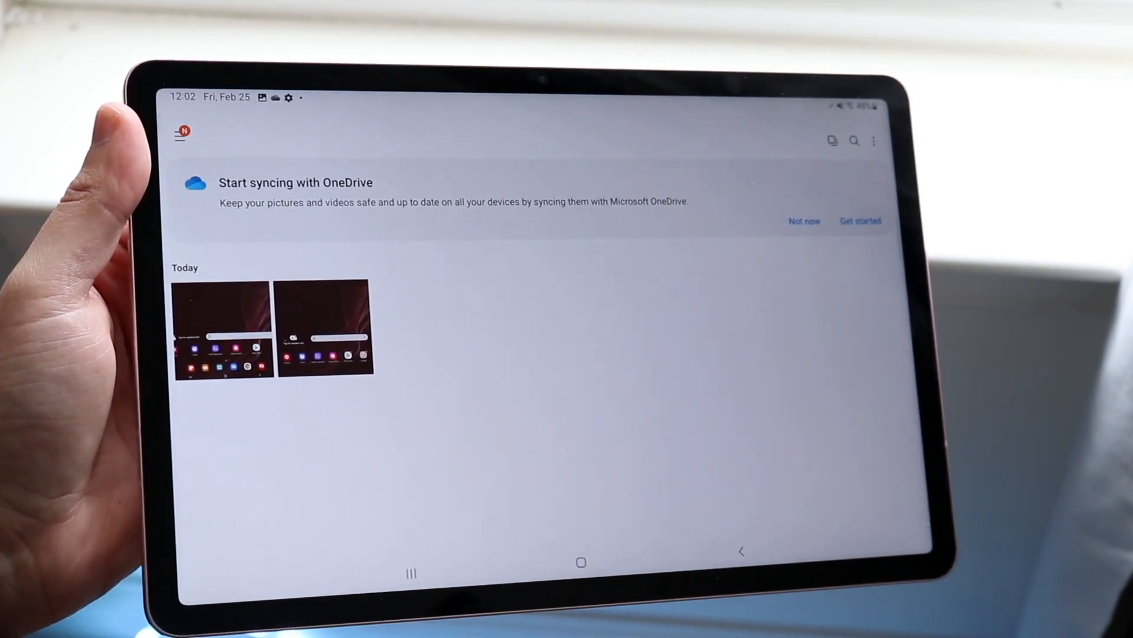